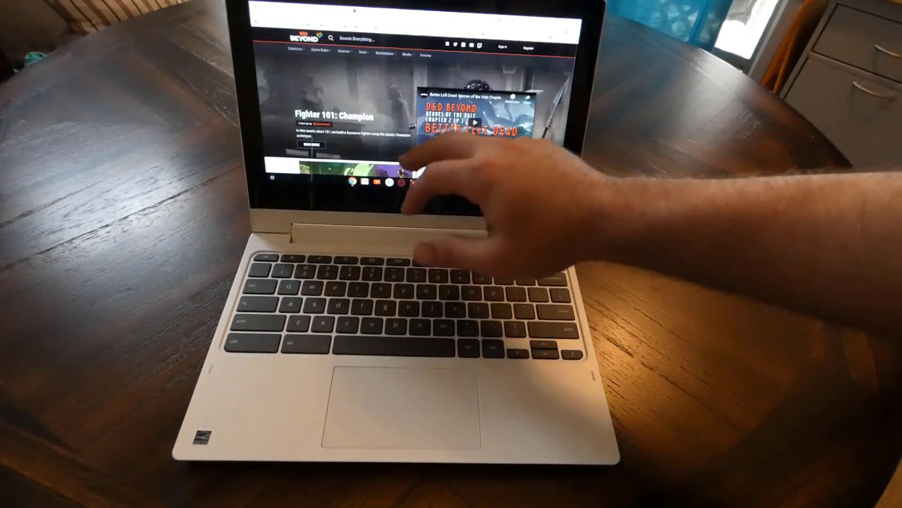
{"action": "scroll", "scroll_direction": "down", "scroll_amount": 3}
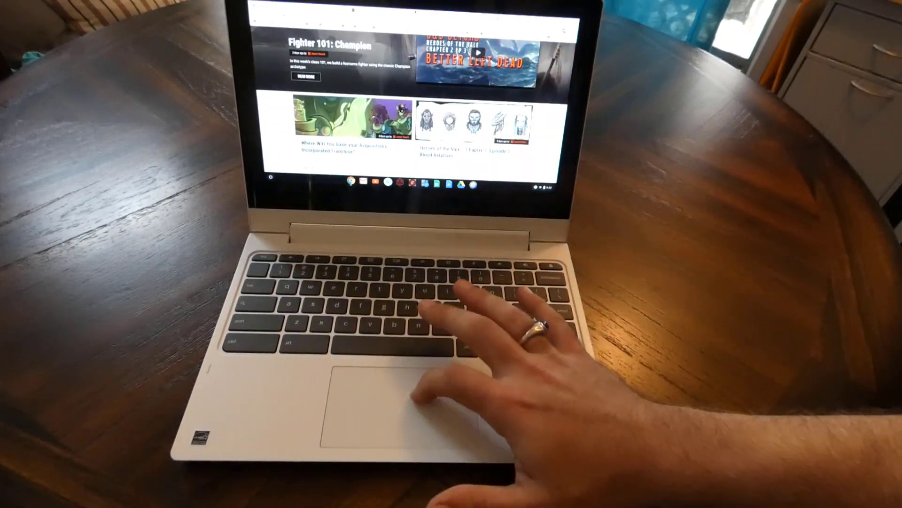